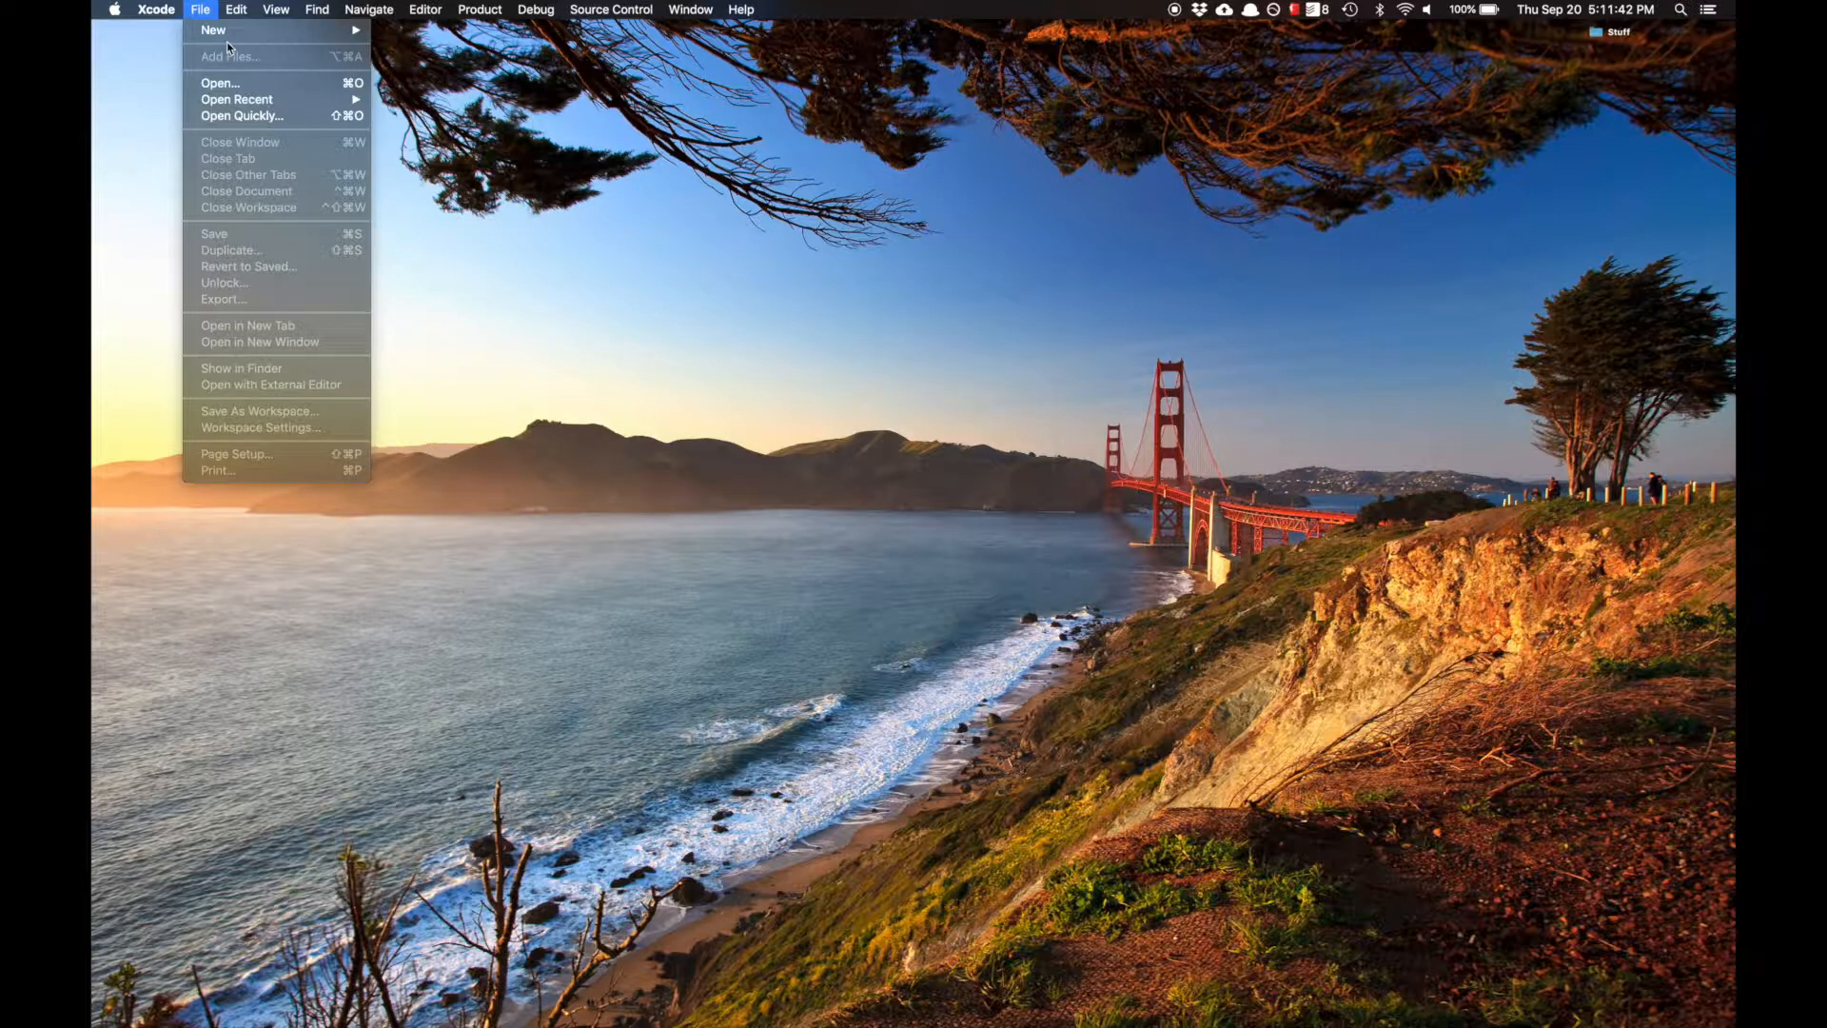
{"action": "mouse_move", "coordinate": [242, 116]}
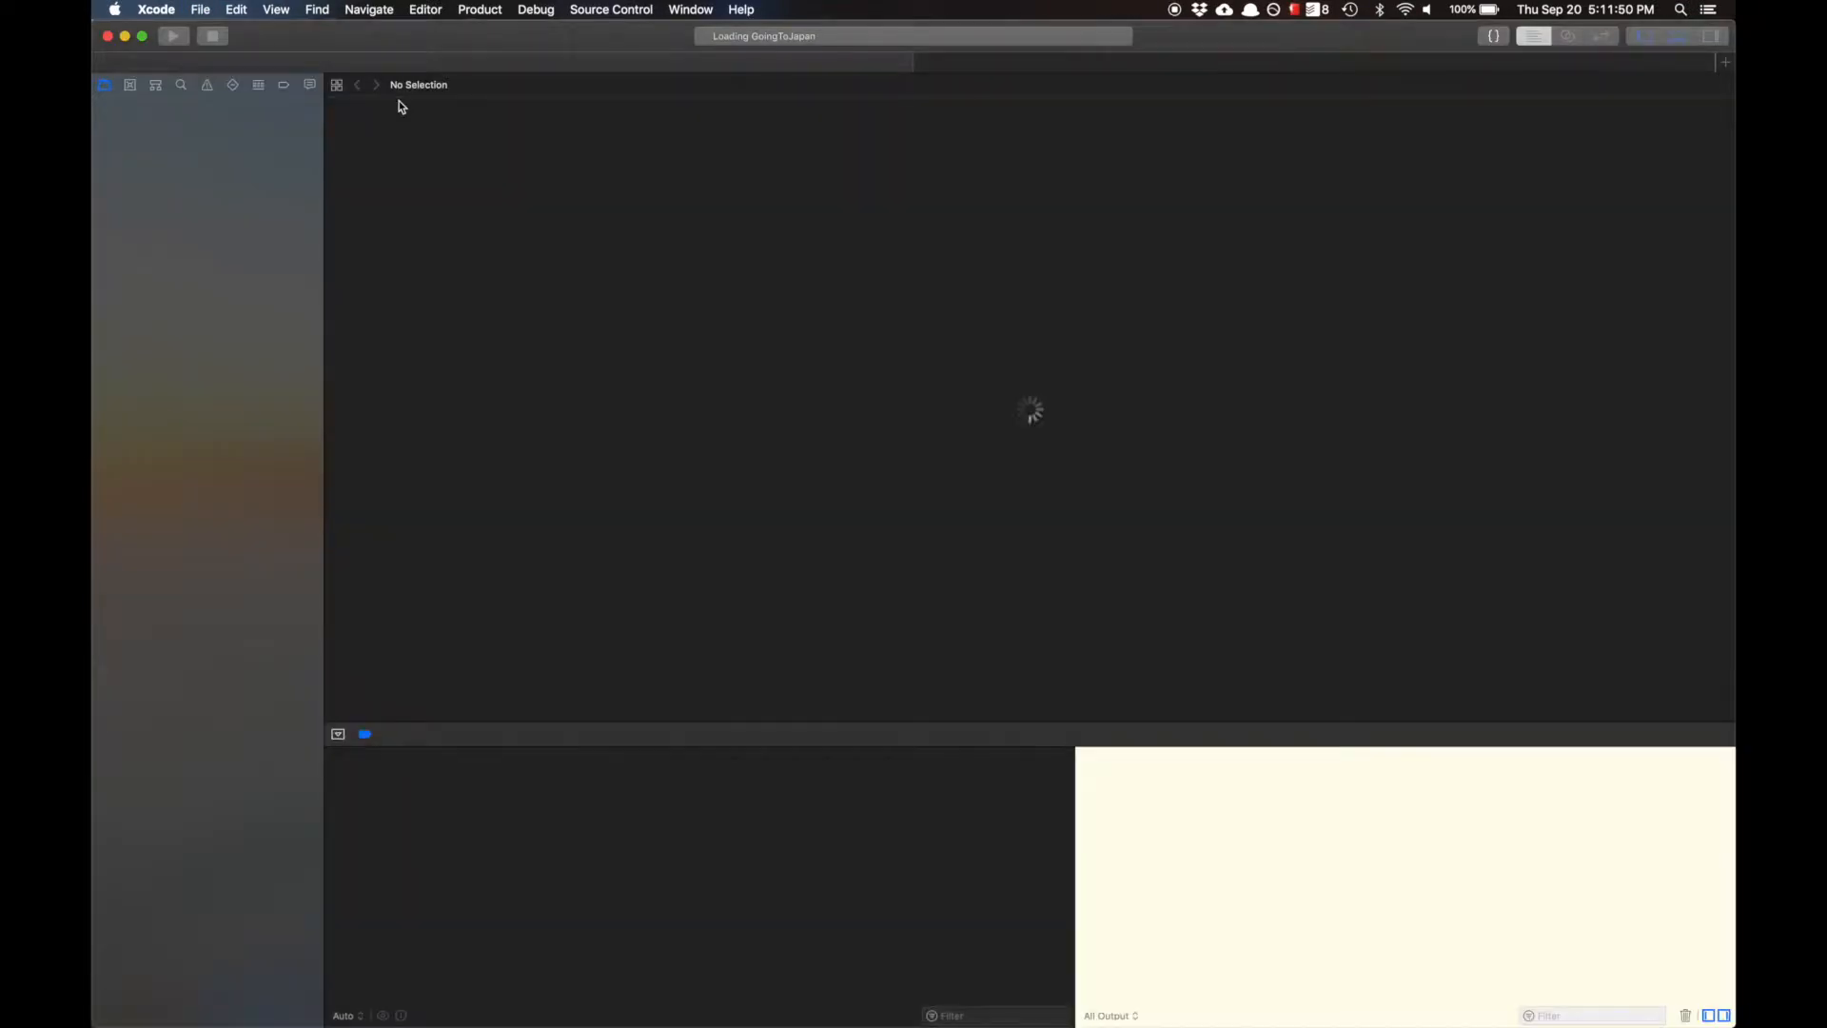
Begin typing a command at the new terminal prompt while GoingToJapan loads
{"action": "type", "text": "it"}
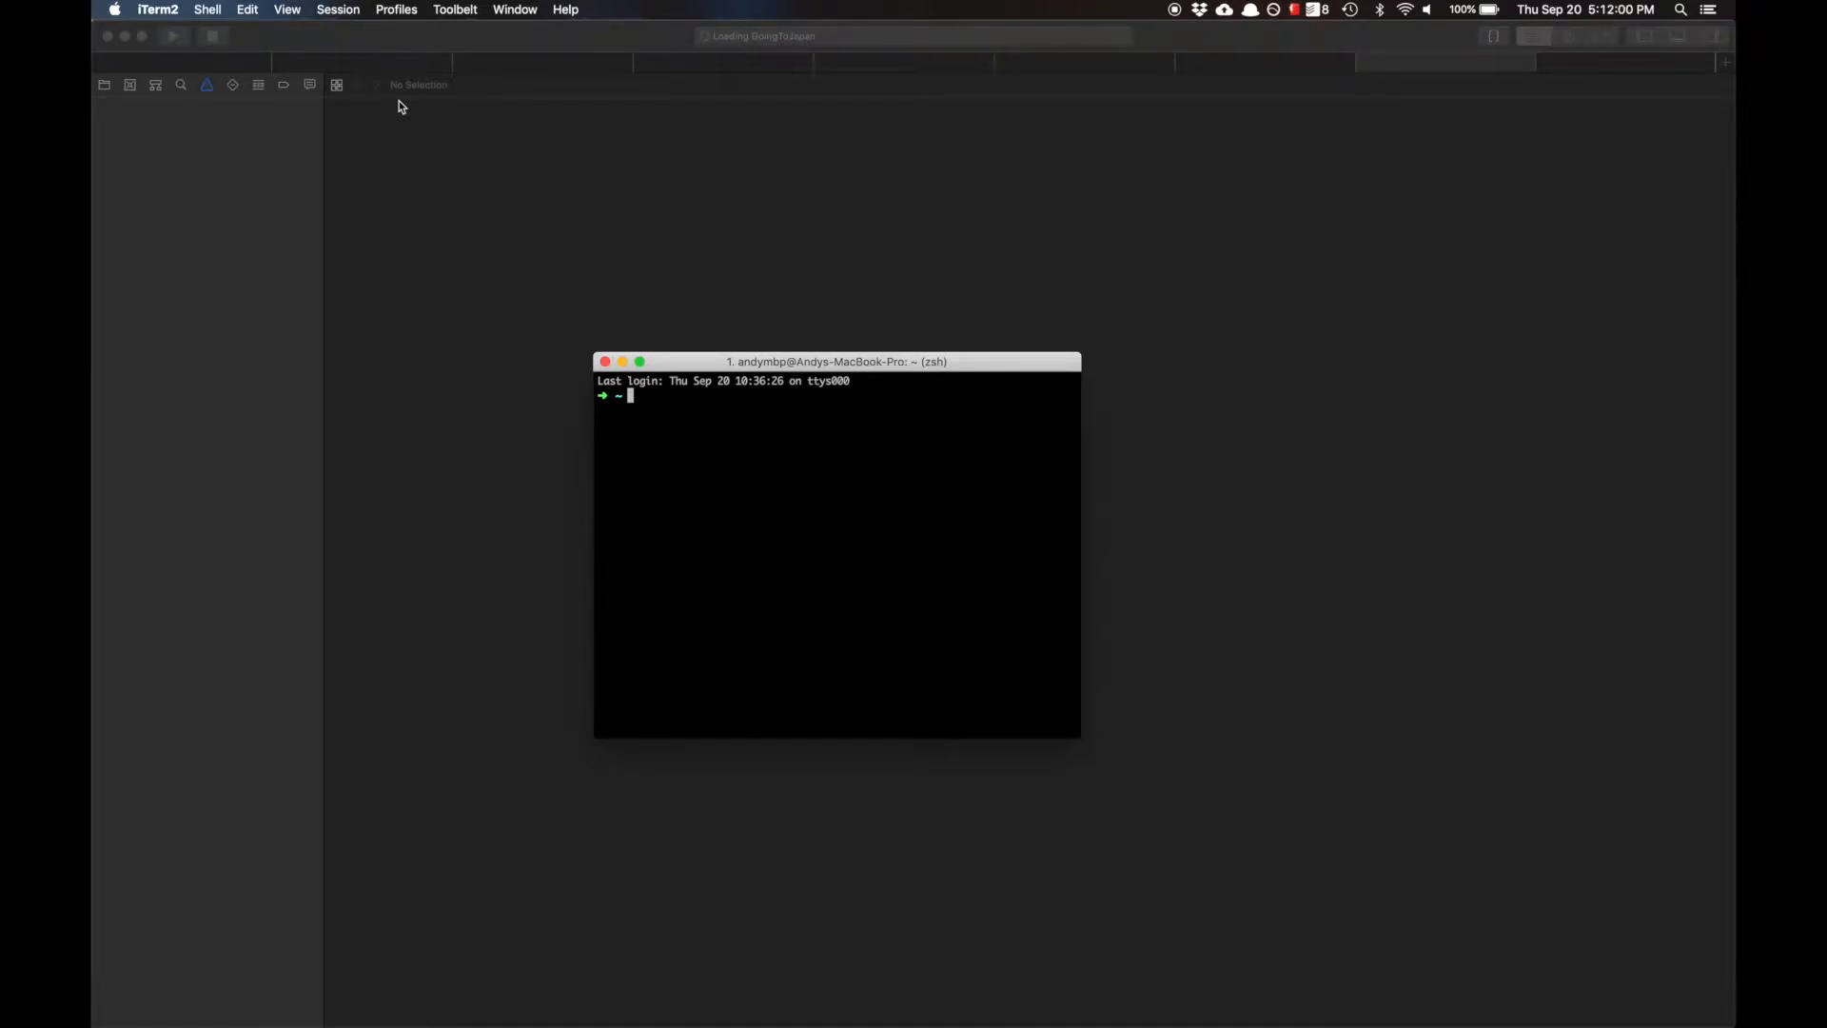
{"action": "mouse_move", "coordinate": [543, 17]}
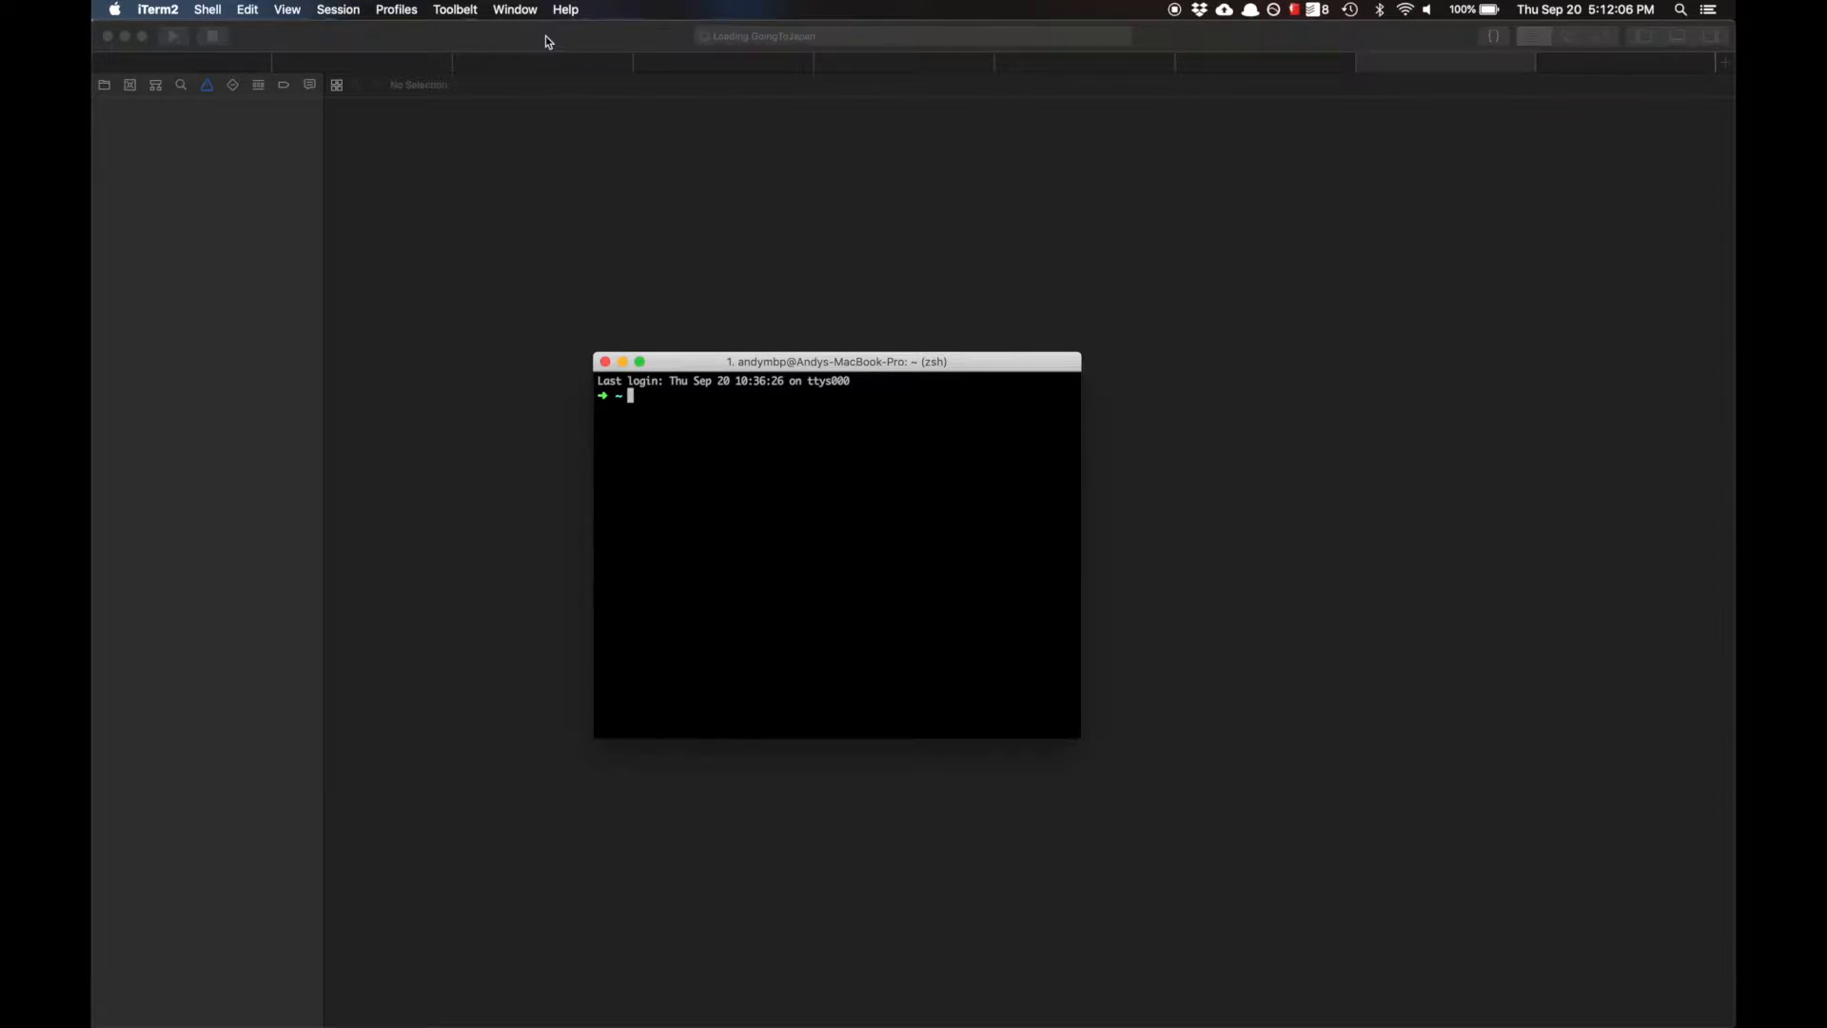
Enter cd Documents/Development/ at the zsh prompt
{"action": "type", "text": "cd Documents/"}
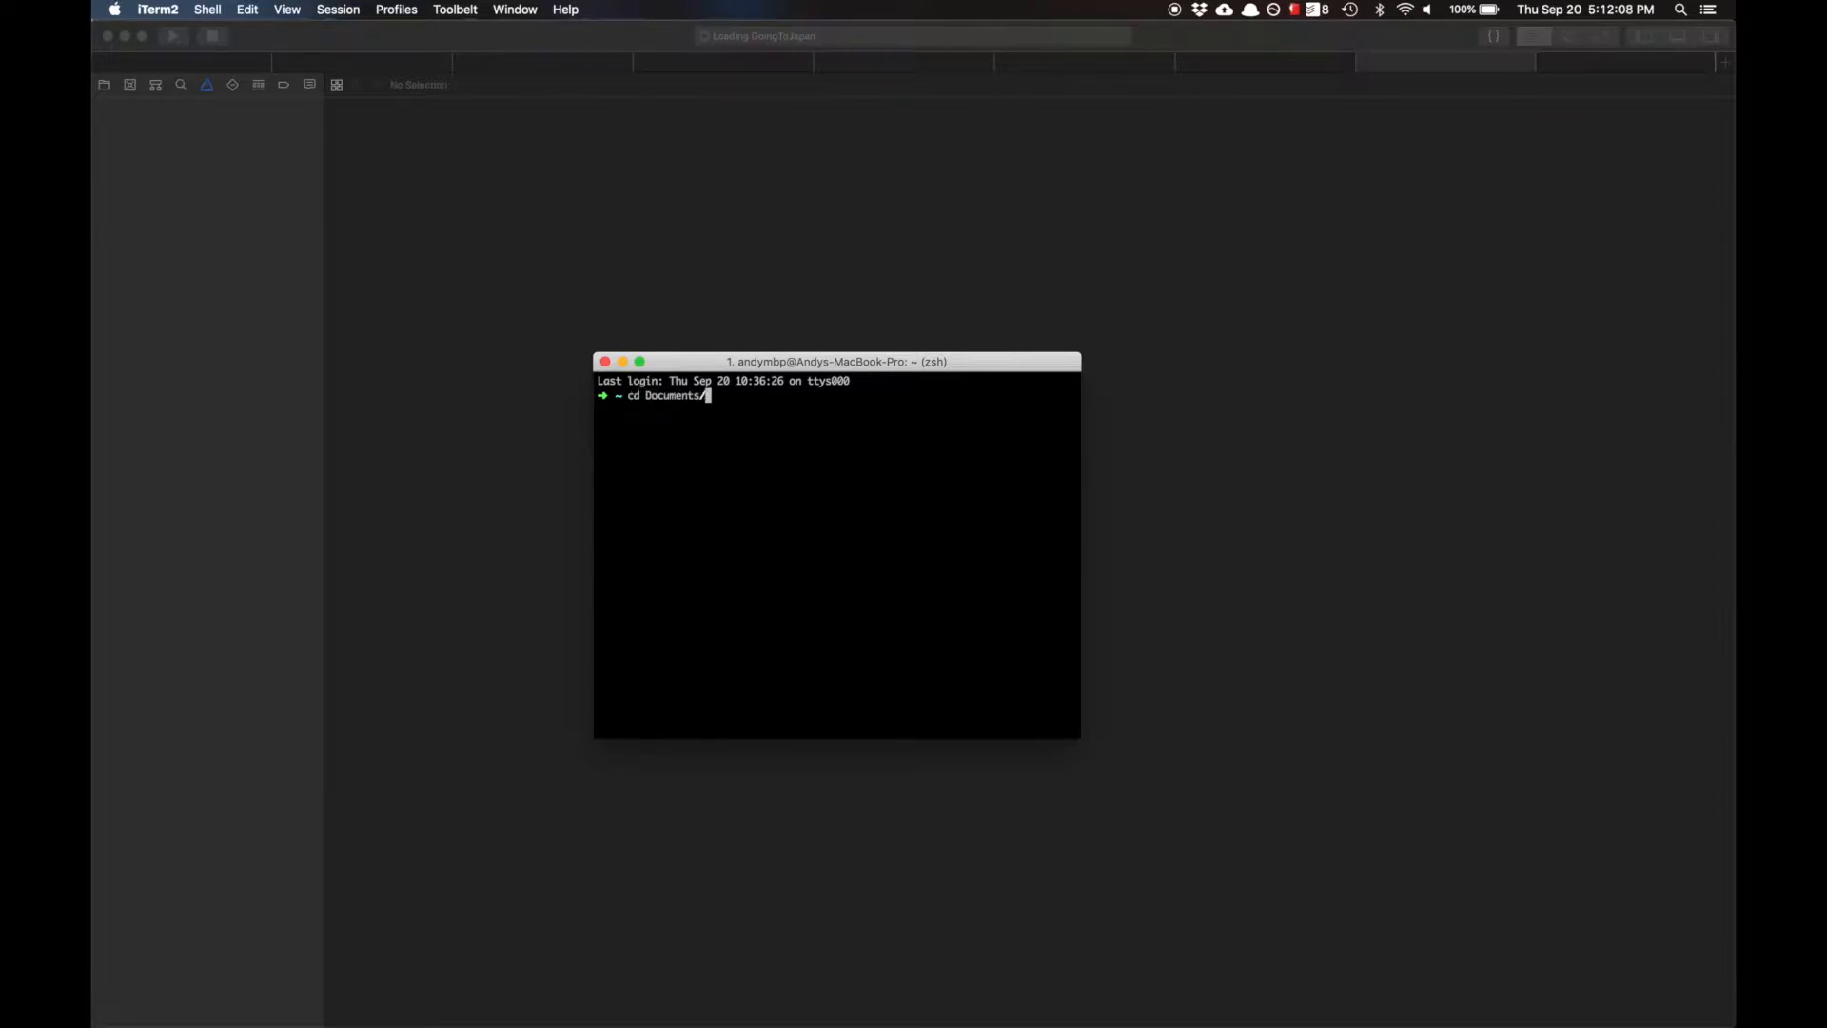
{"action": "type", "text": "Development/"}
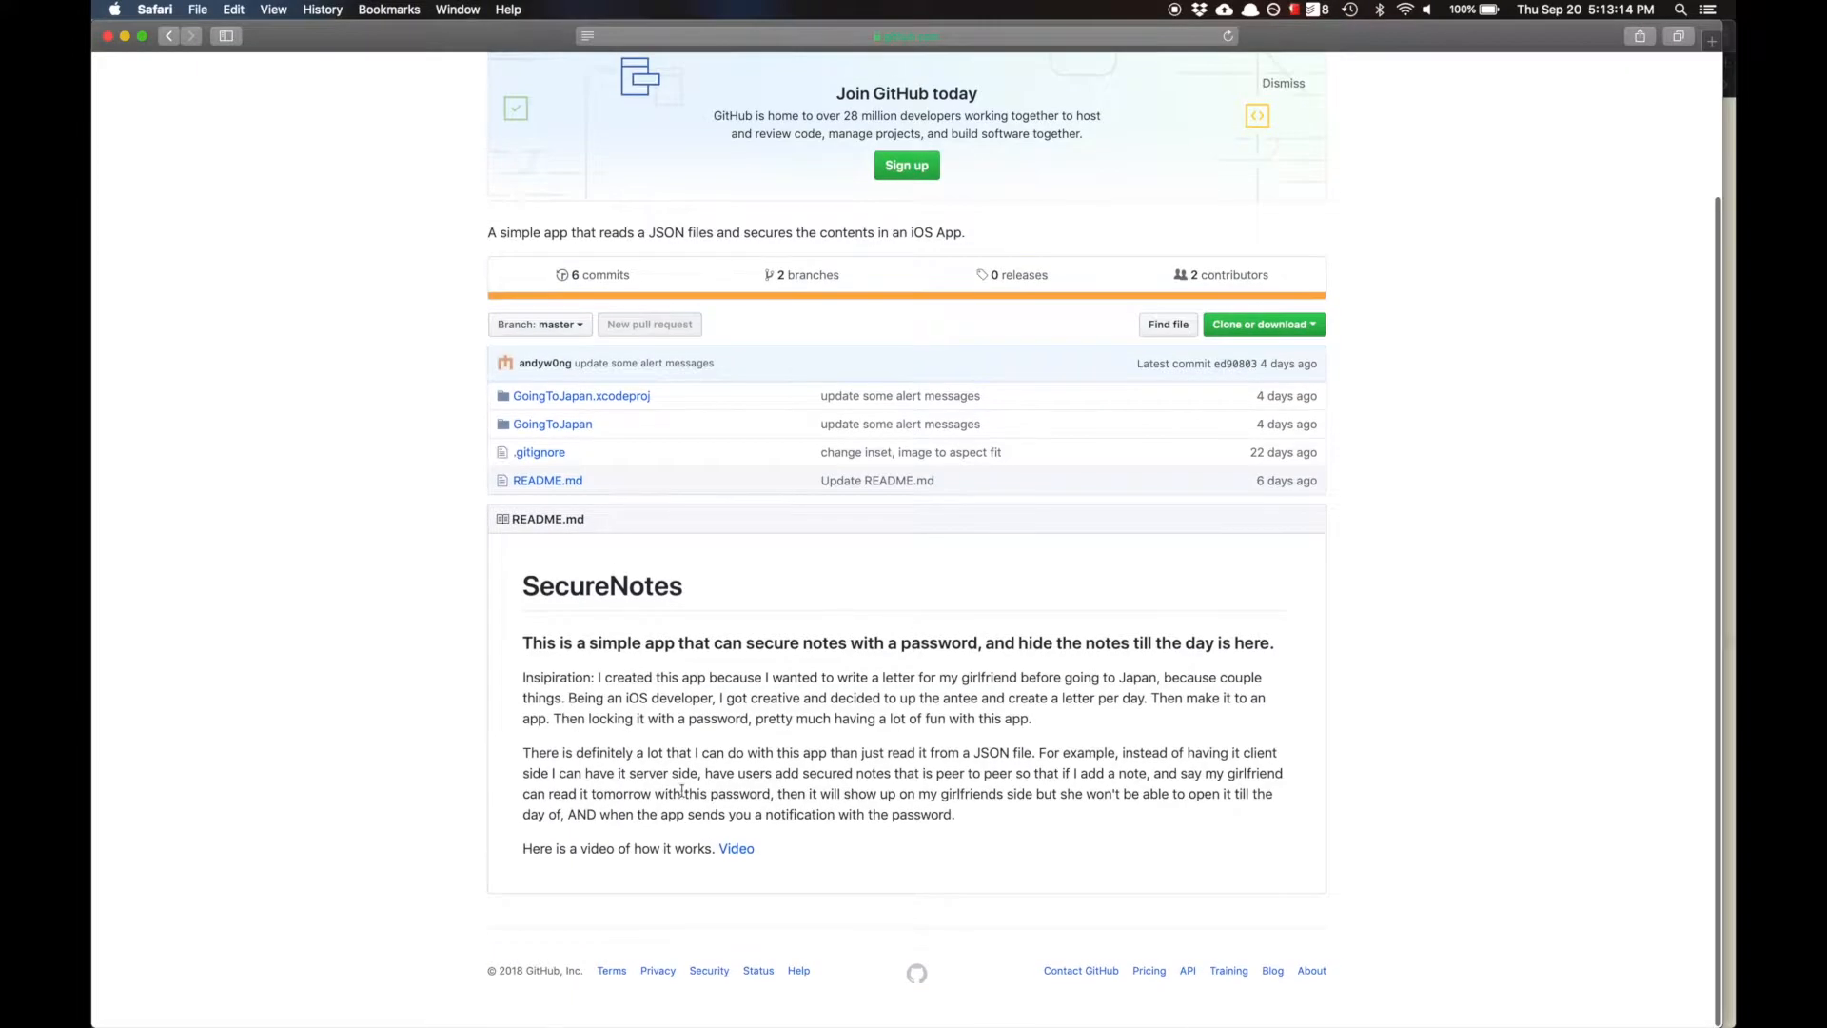
Follow the README's Video link to the SecuredNotes demo on YouTube
{"action": "left_click", "coordinate": [737, 848]}
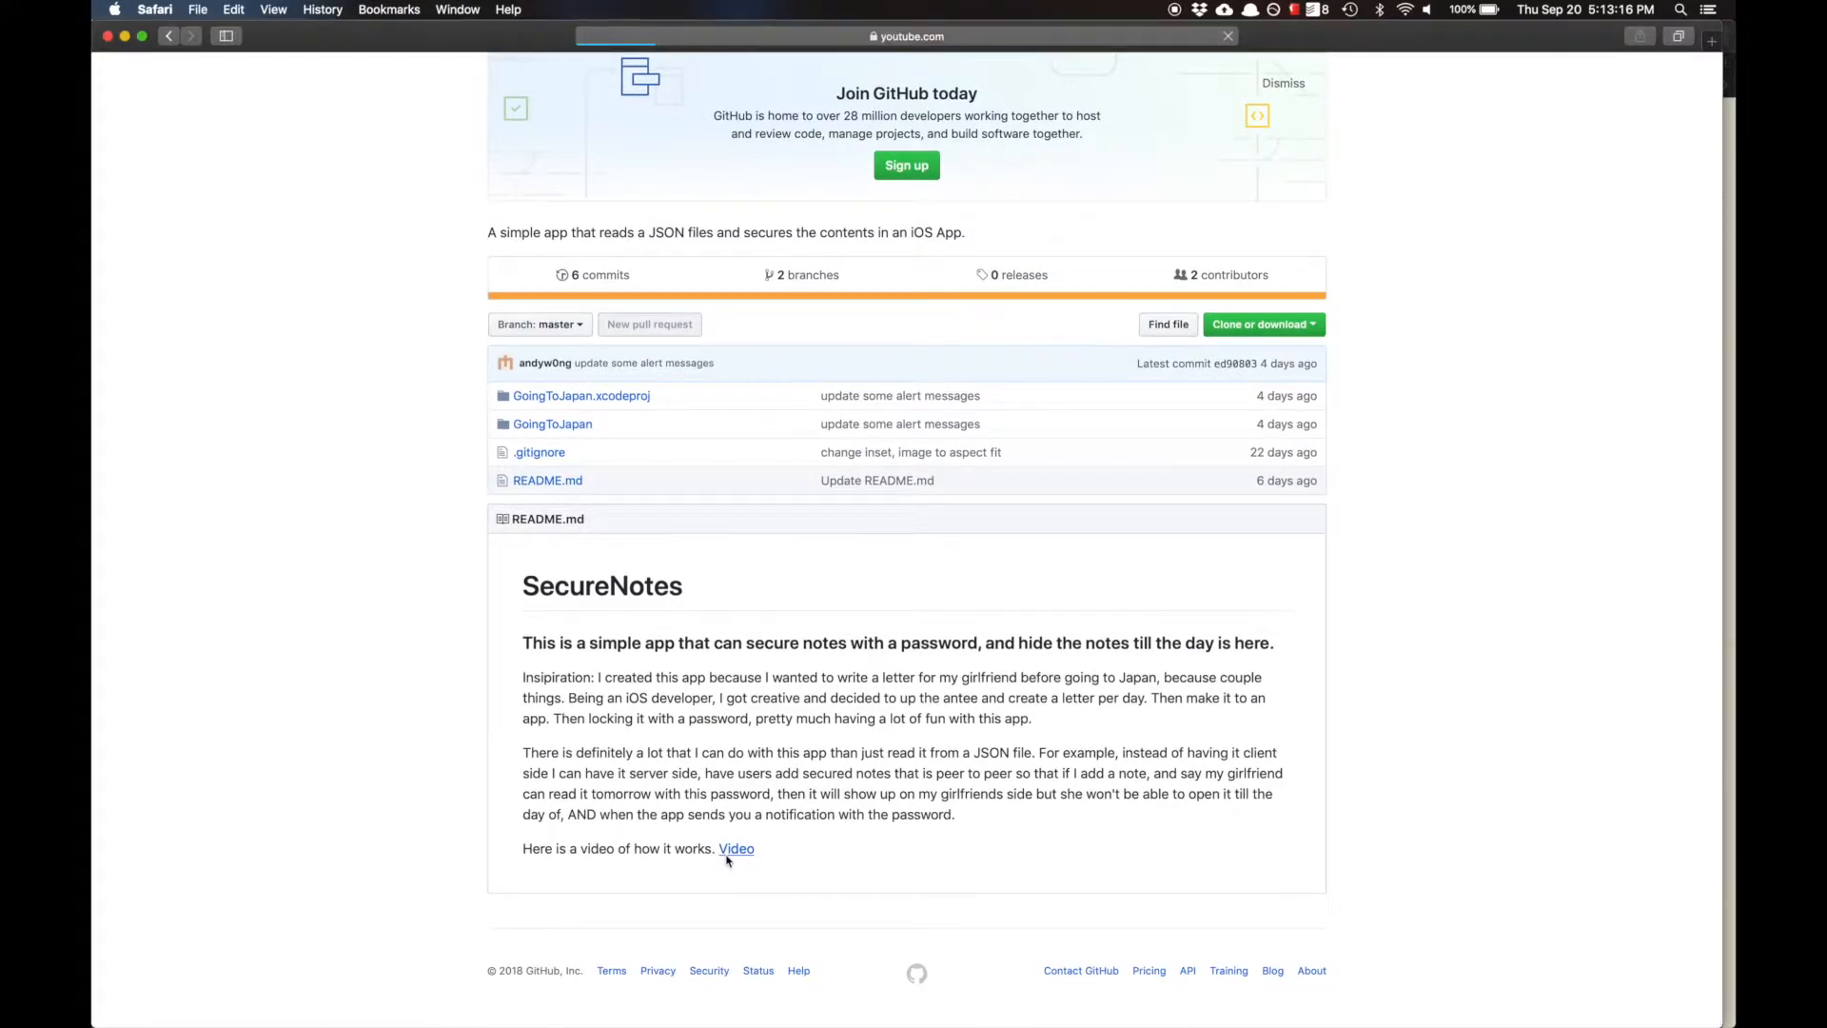
{"action": "left_click", "coordinate": [736, 848]}
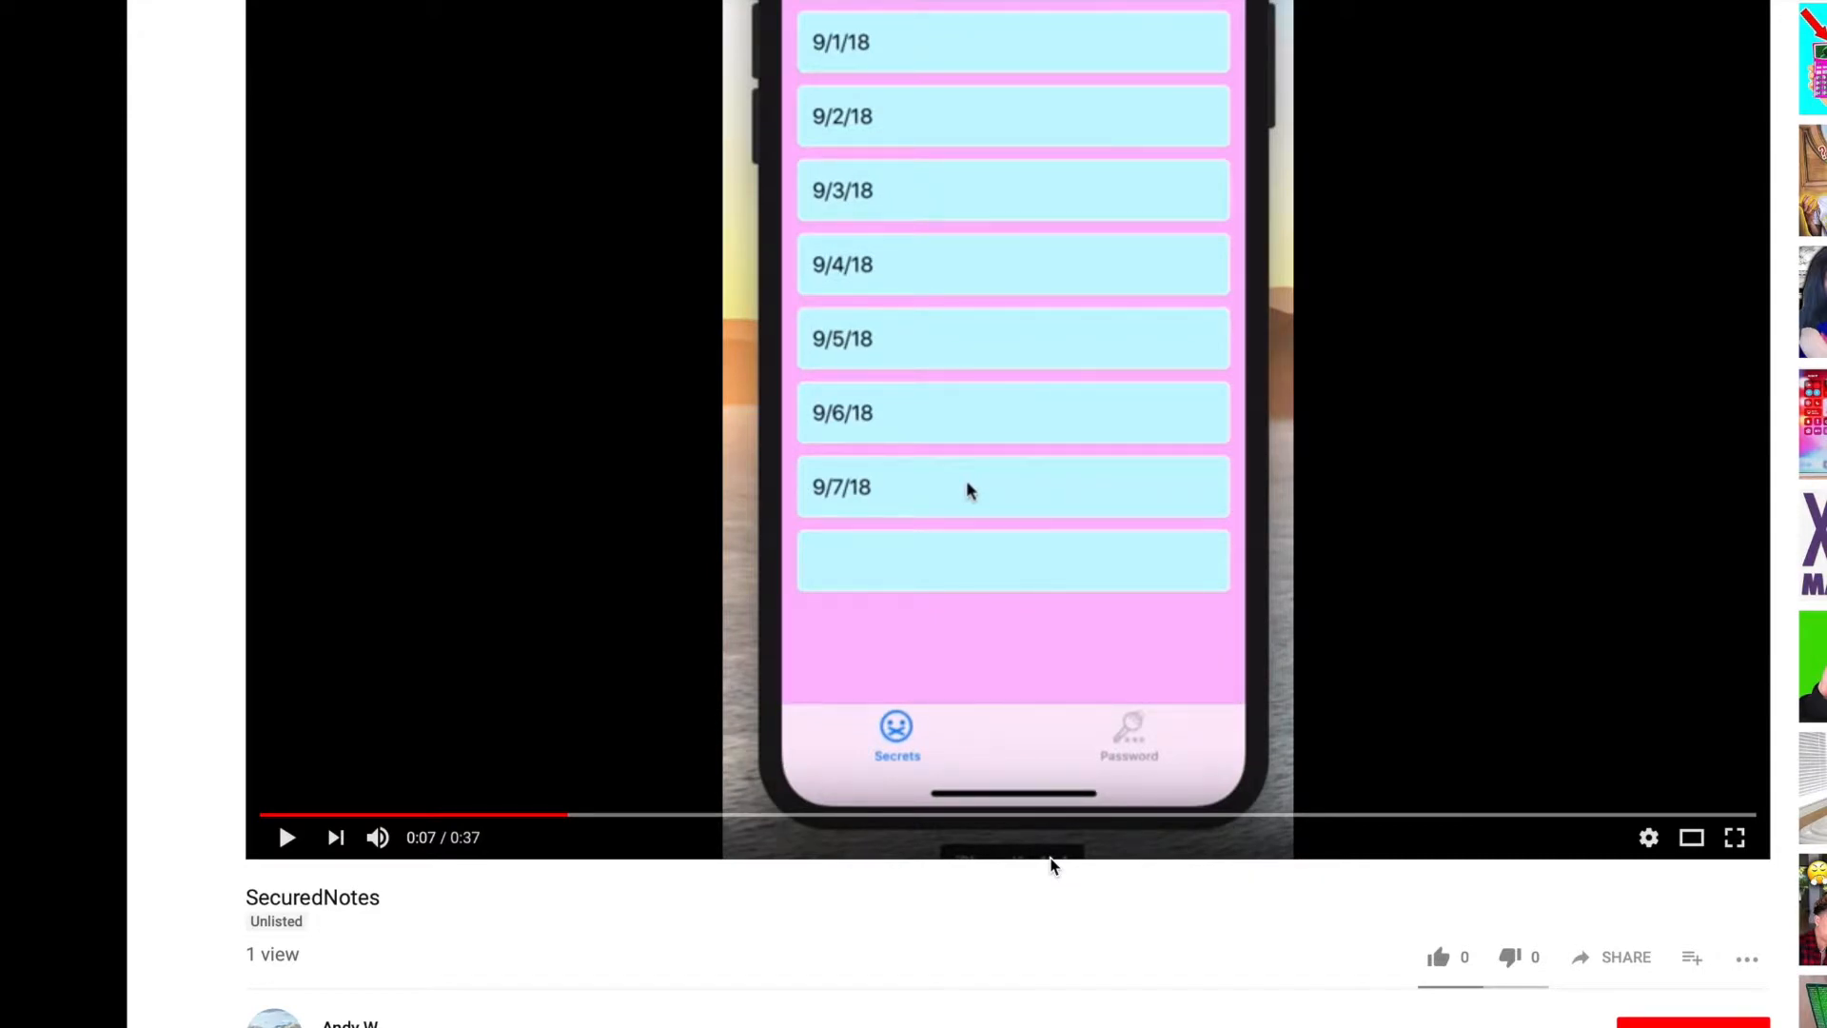
{"action": "mouse_move", "coordinate": [1053, 862]}
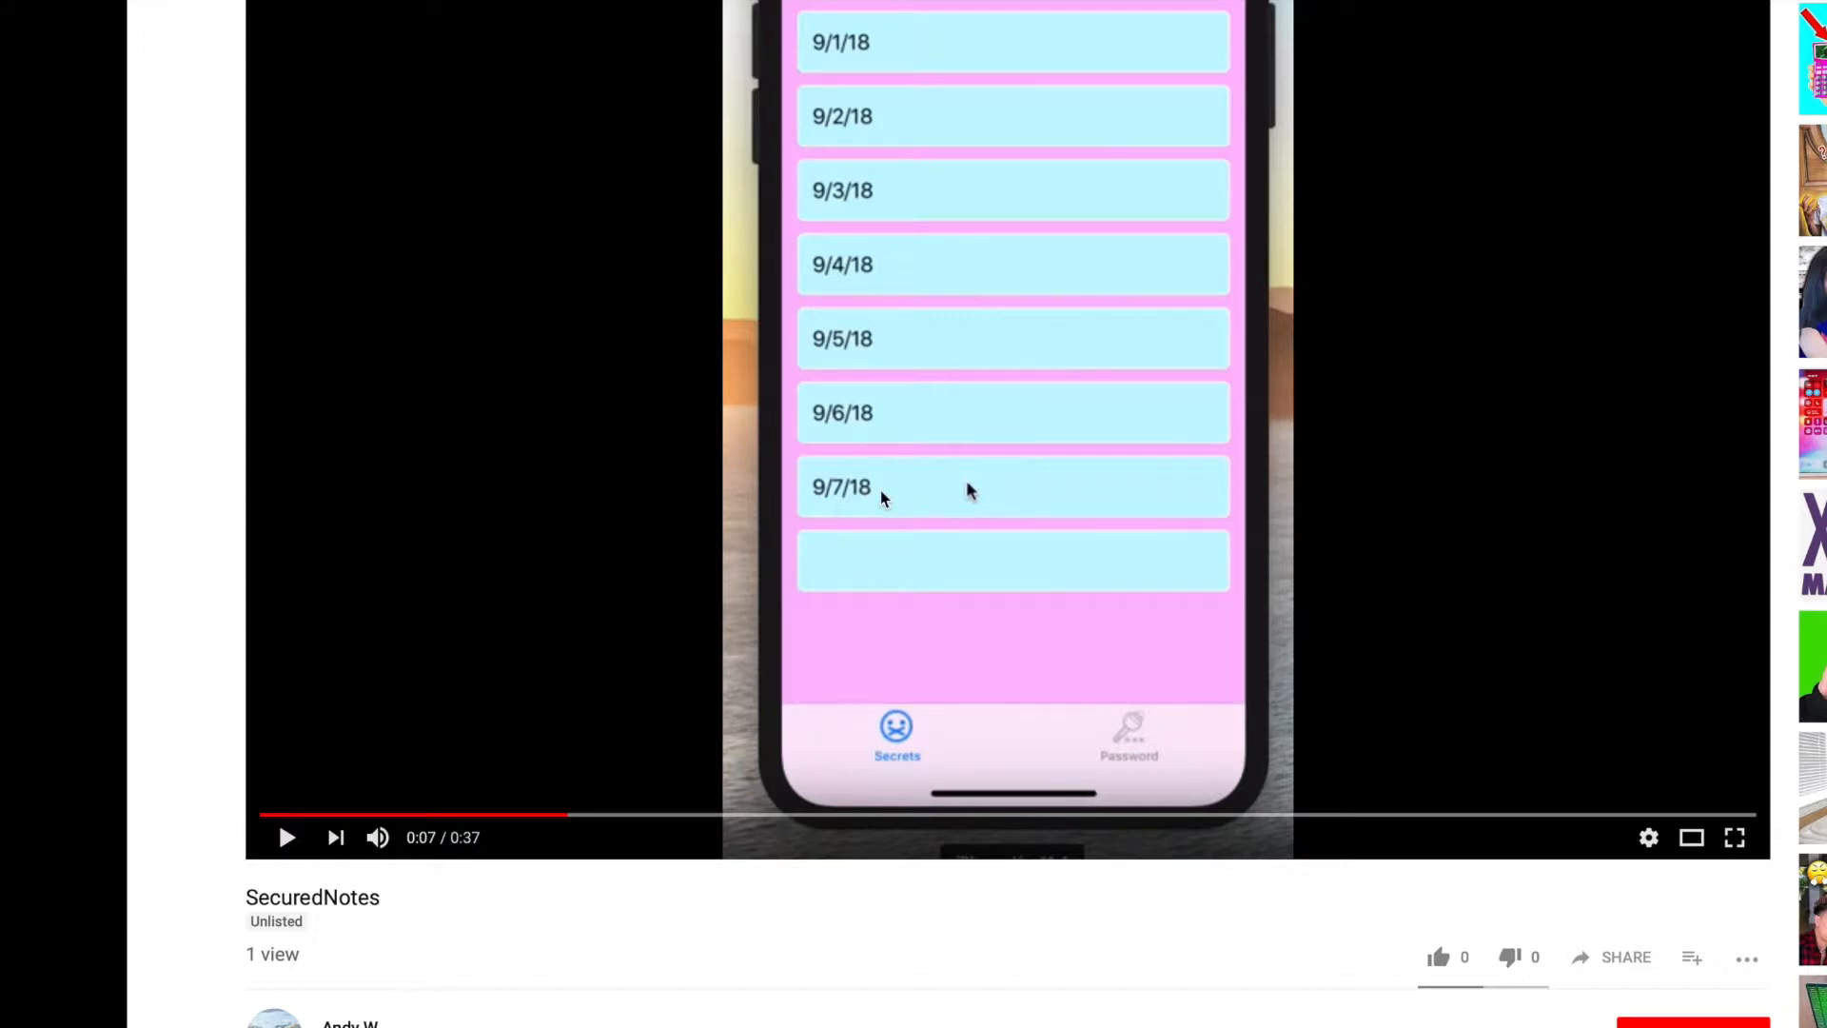
{"action": "mouse_move", "coordinate": [971, 571]}
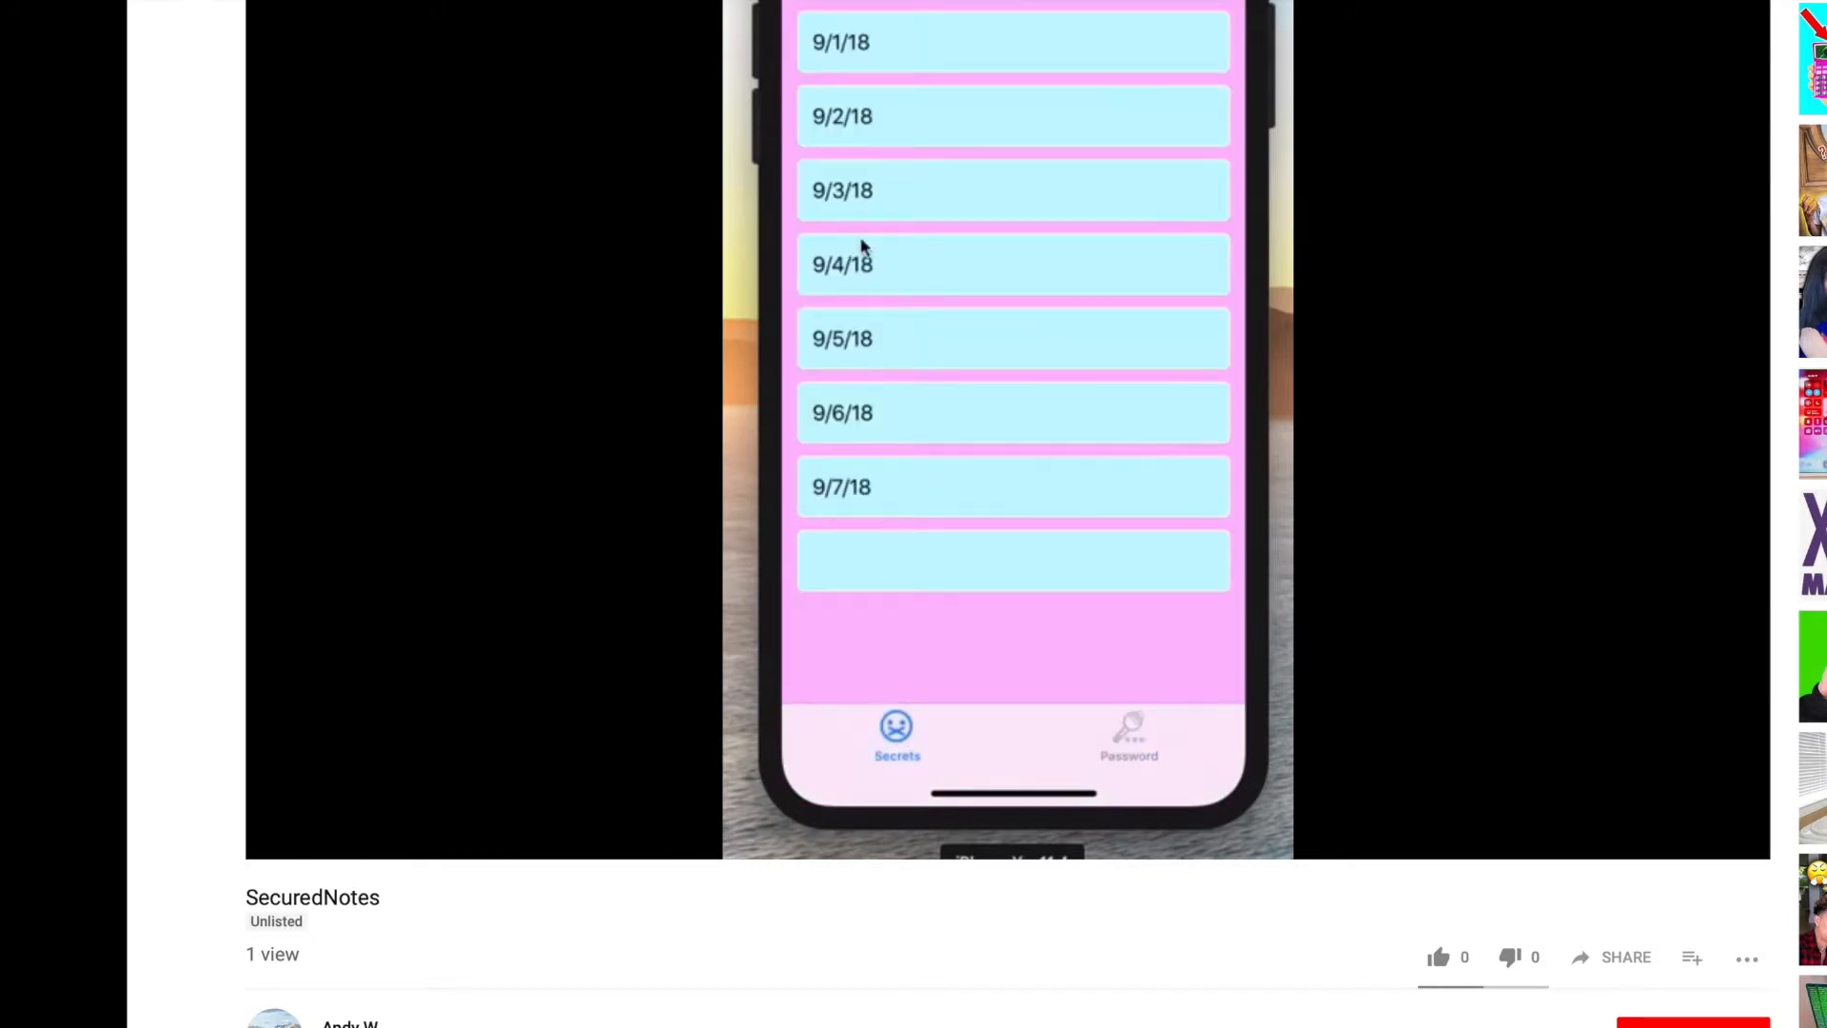
Pause the demo on the dated notes list (9/1/18 to 9/7/18), then resume it
{"action": "left_click", "coordinate": [1007, 308]}
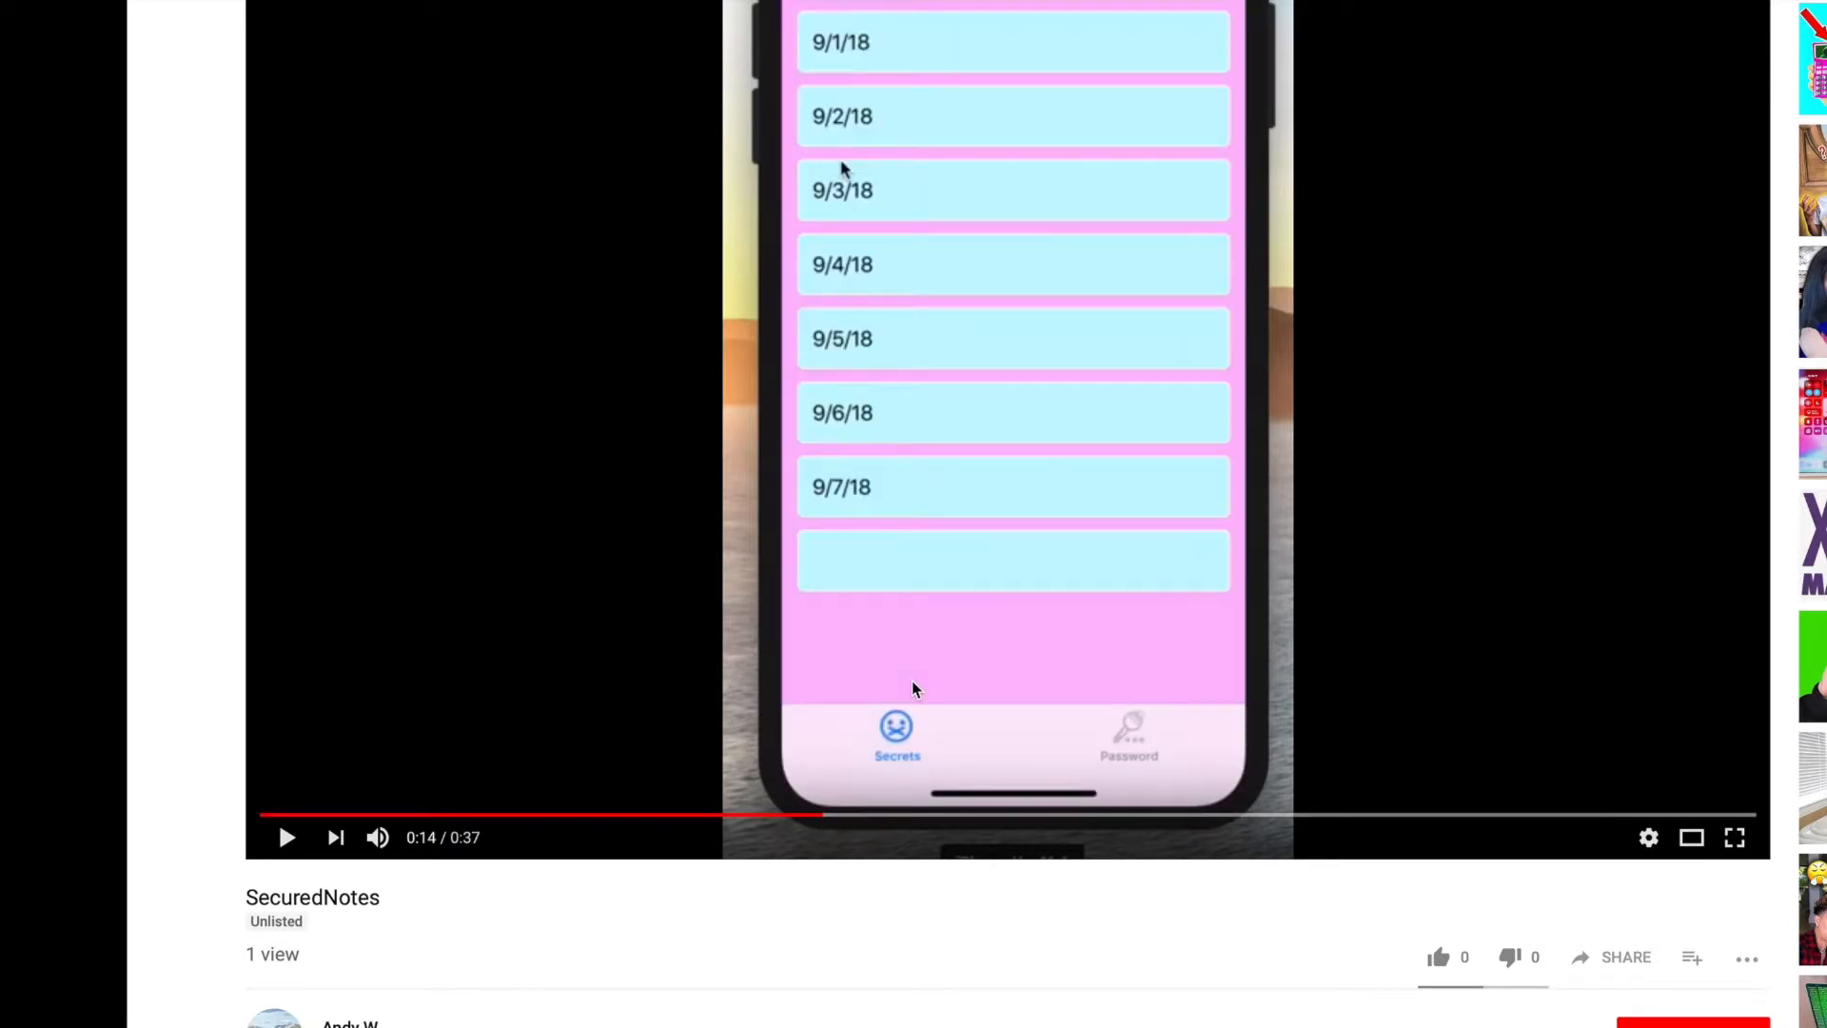
{"action": "left_click", "coordinate": [286, 837]}
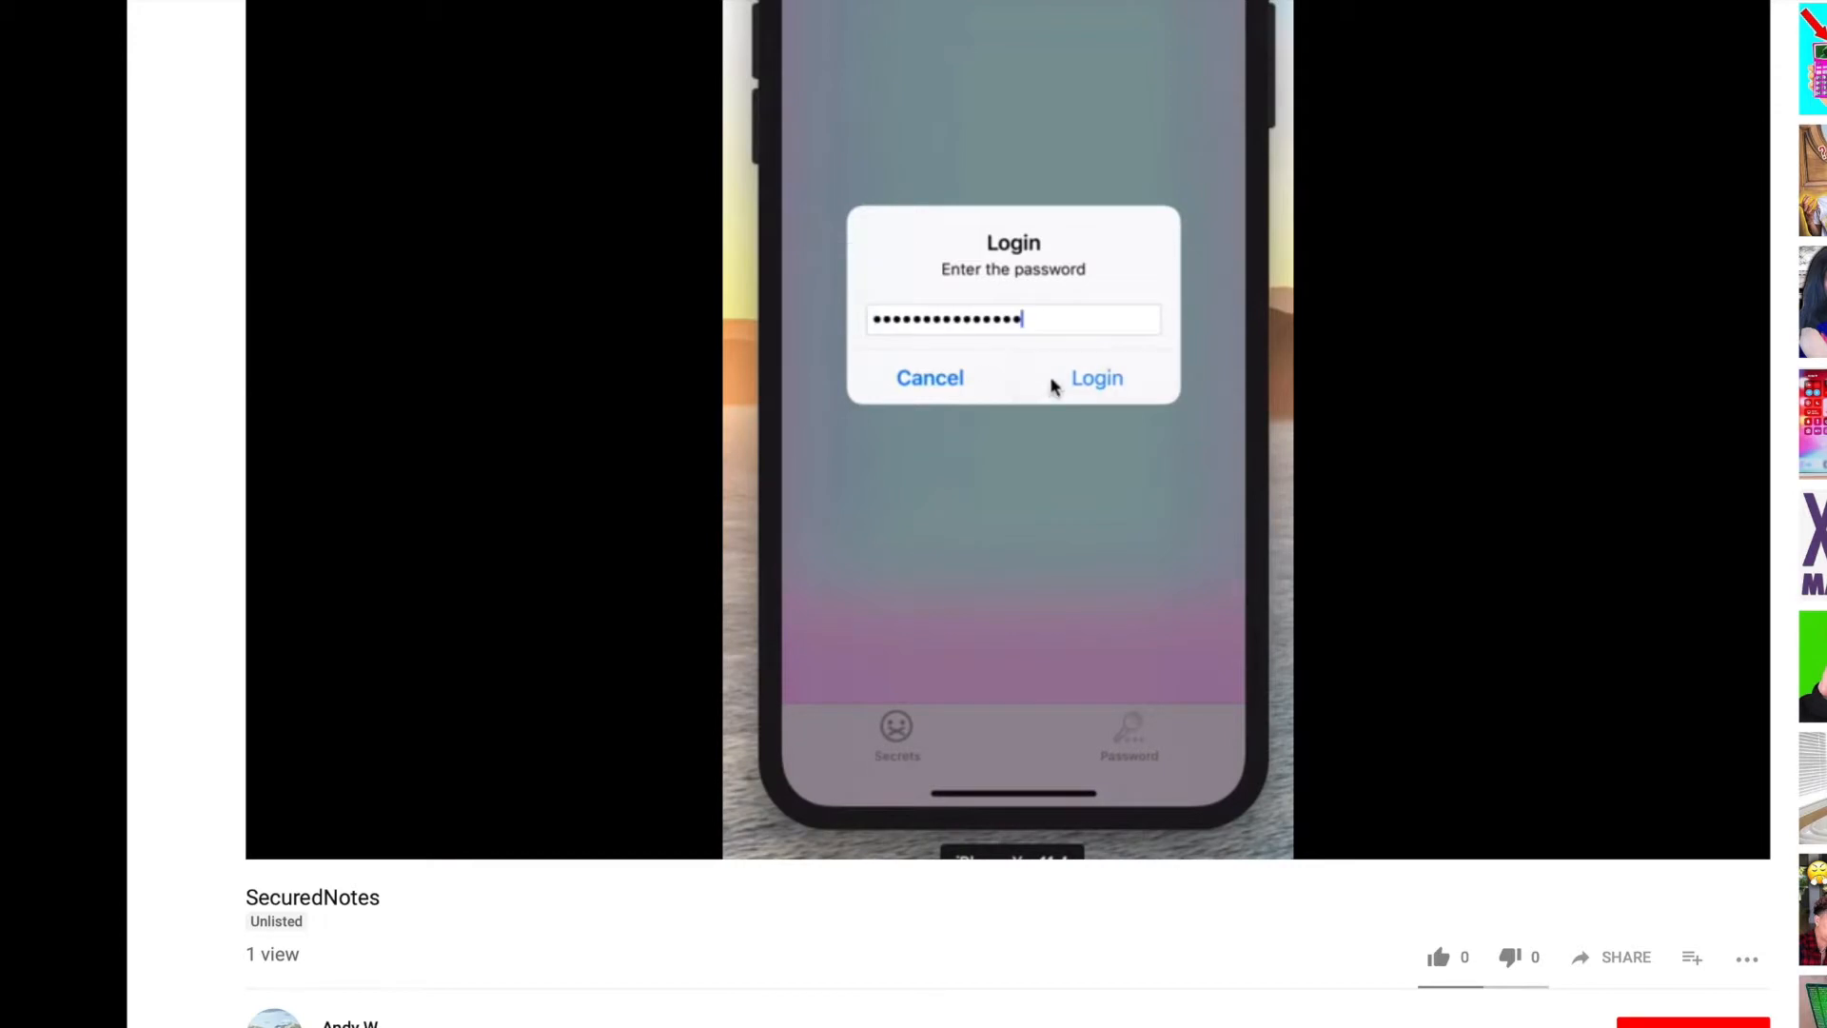
Pause at the password prompt, then resume through the Access Granted alert and note reveal
{"action": "left_click", "coordinate": [1095, 378]}
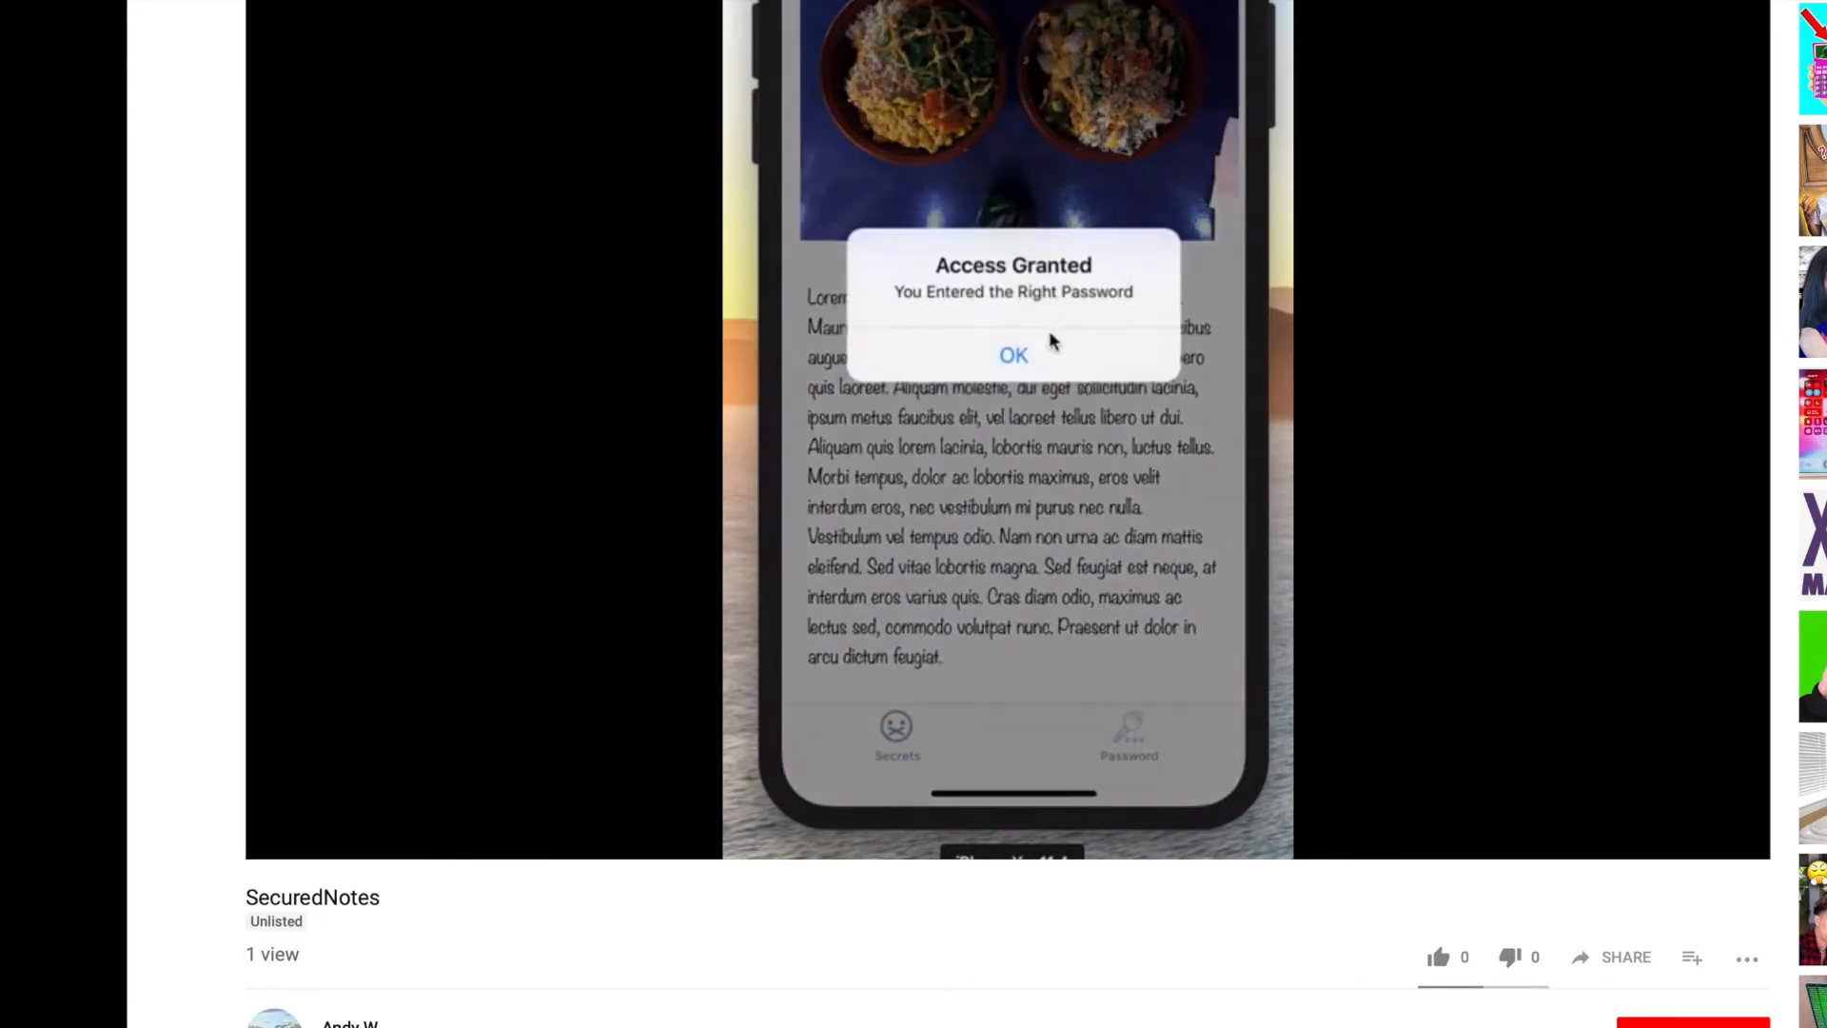
{"action": "left_click", "coordinate": [1011, 355]}
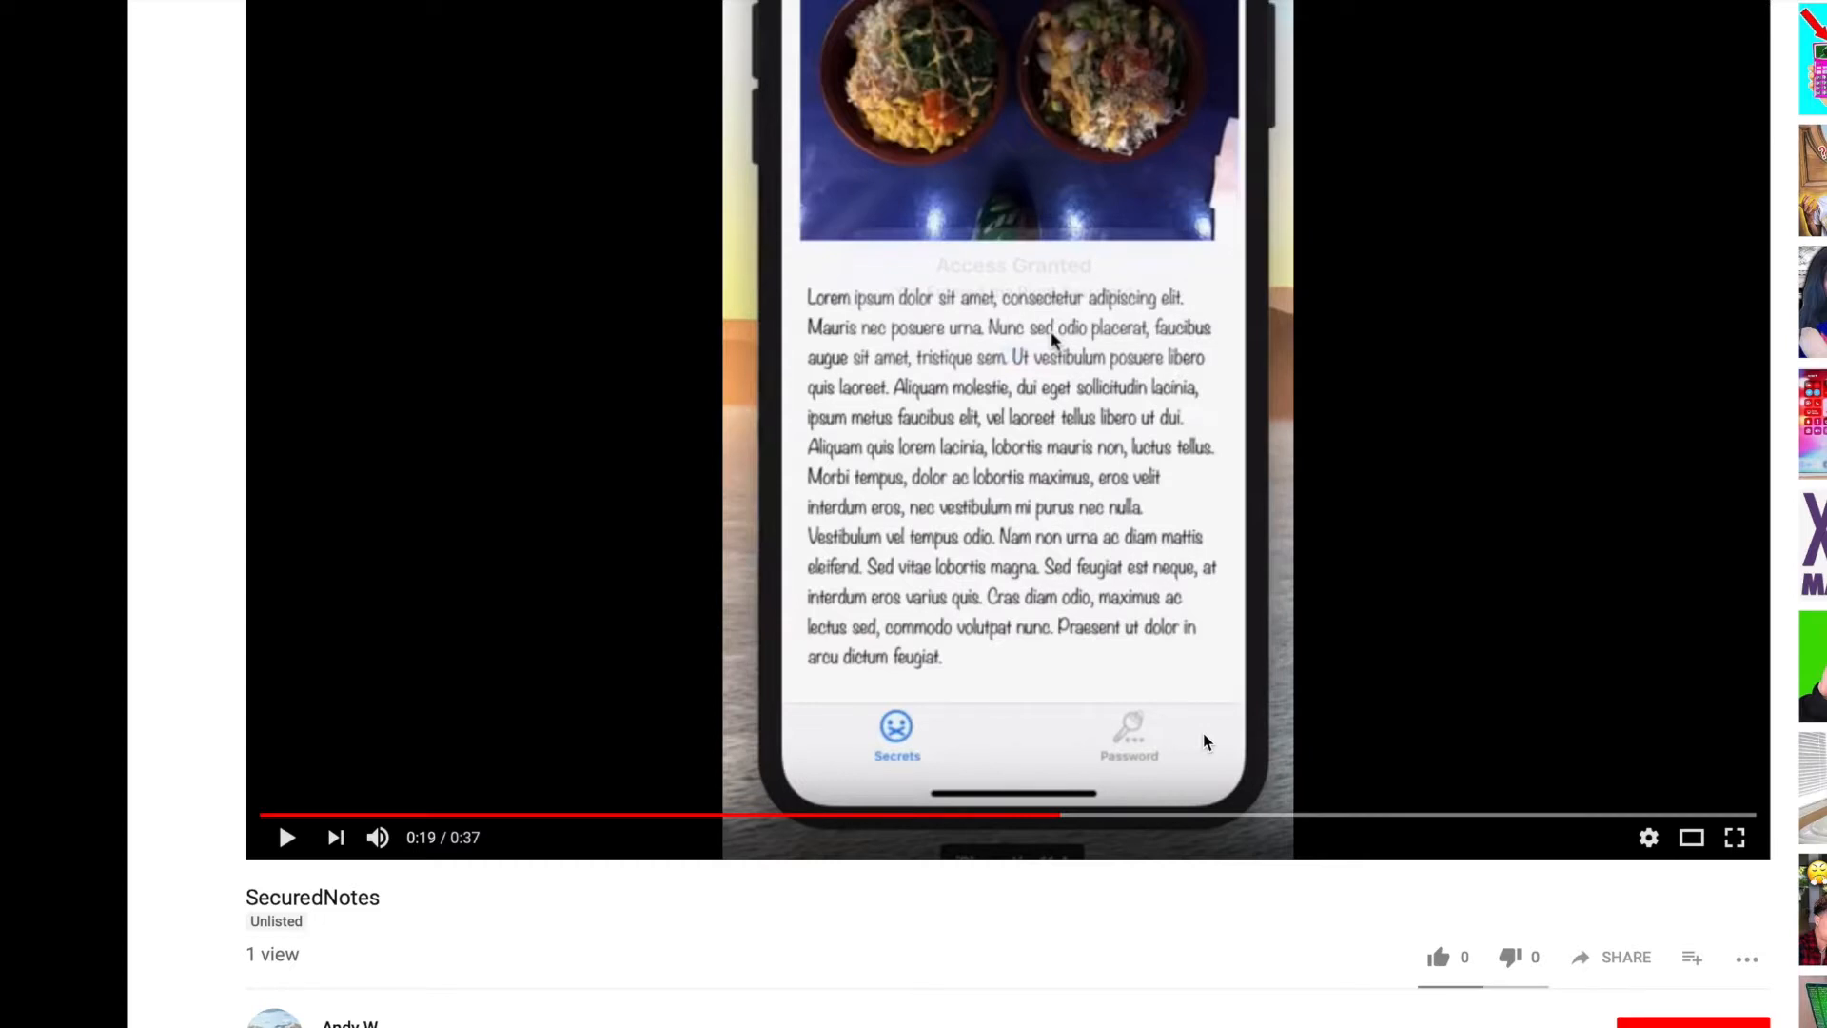
{"action": "left_click", "coordinate": [287, 837]}
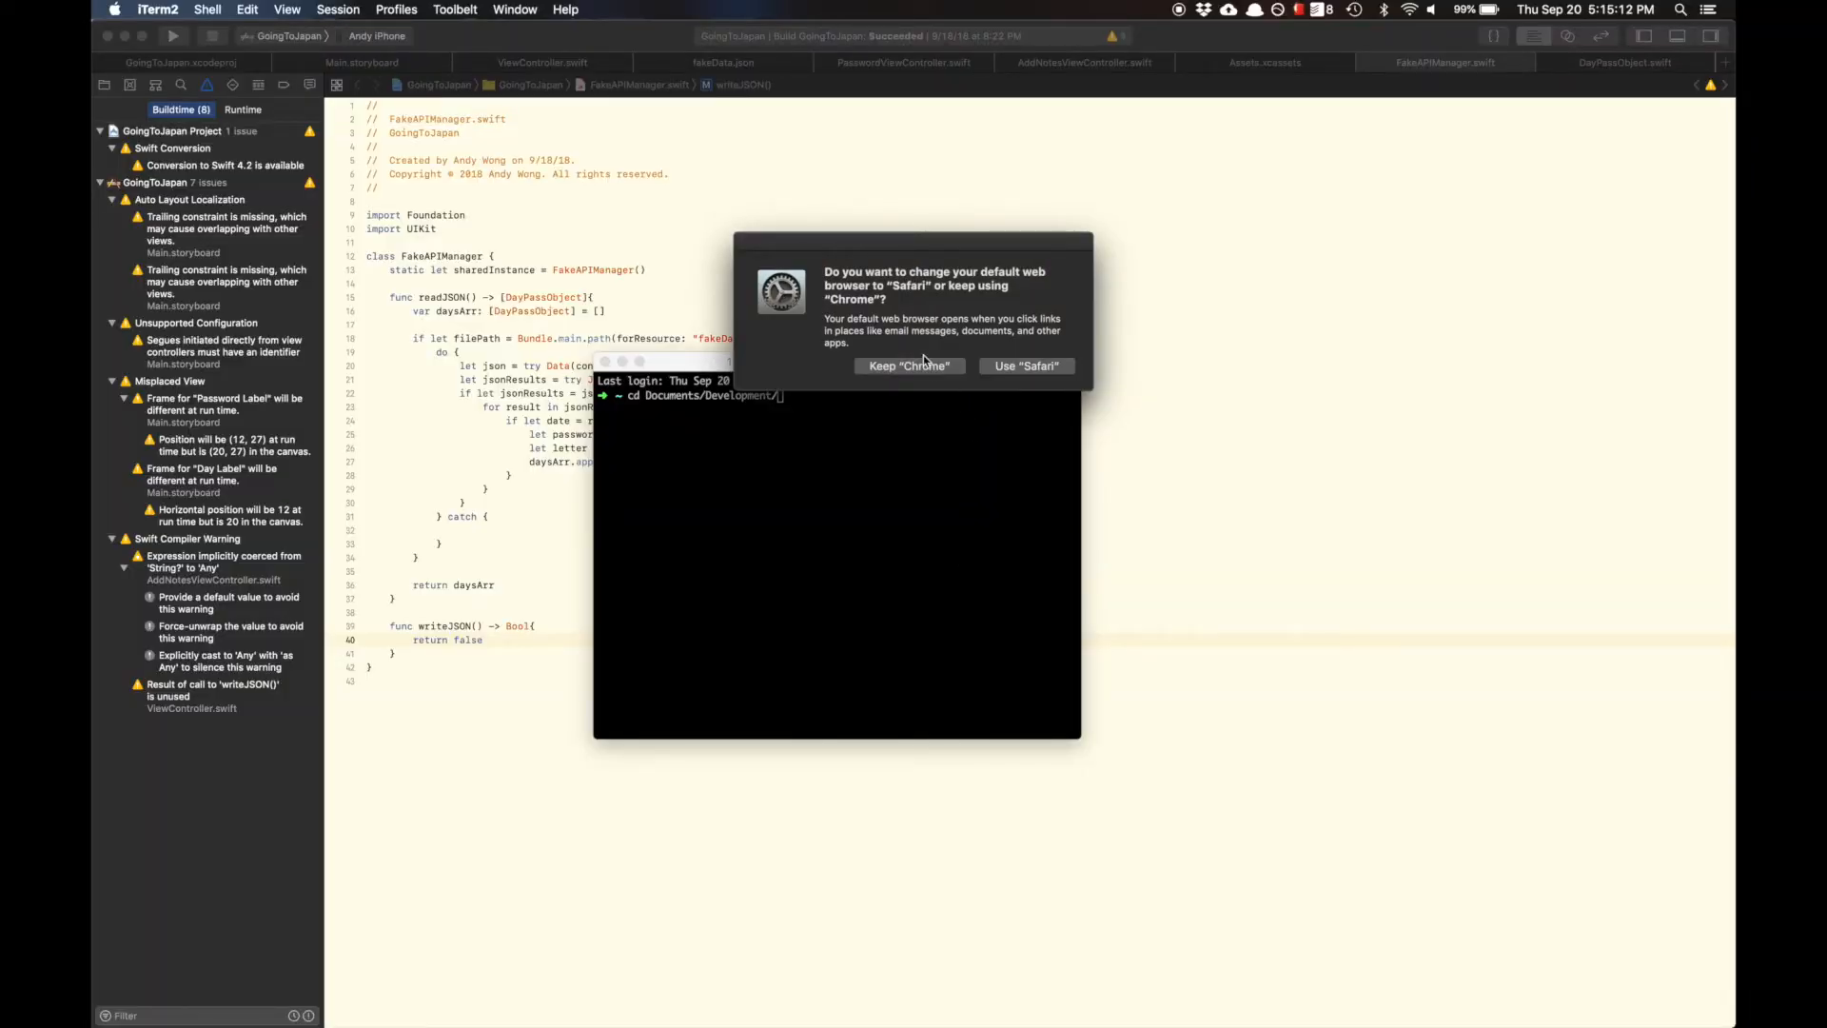
Keep Chrome as default browser, enter the SecuredNotes folder, and start git checkout m
{"action": "left_click", "coordinate": [907, 364]}
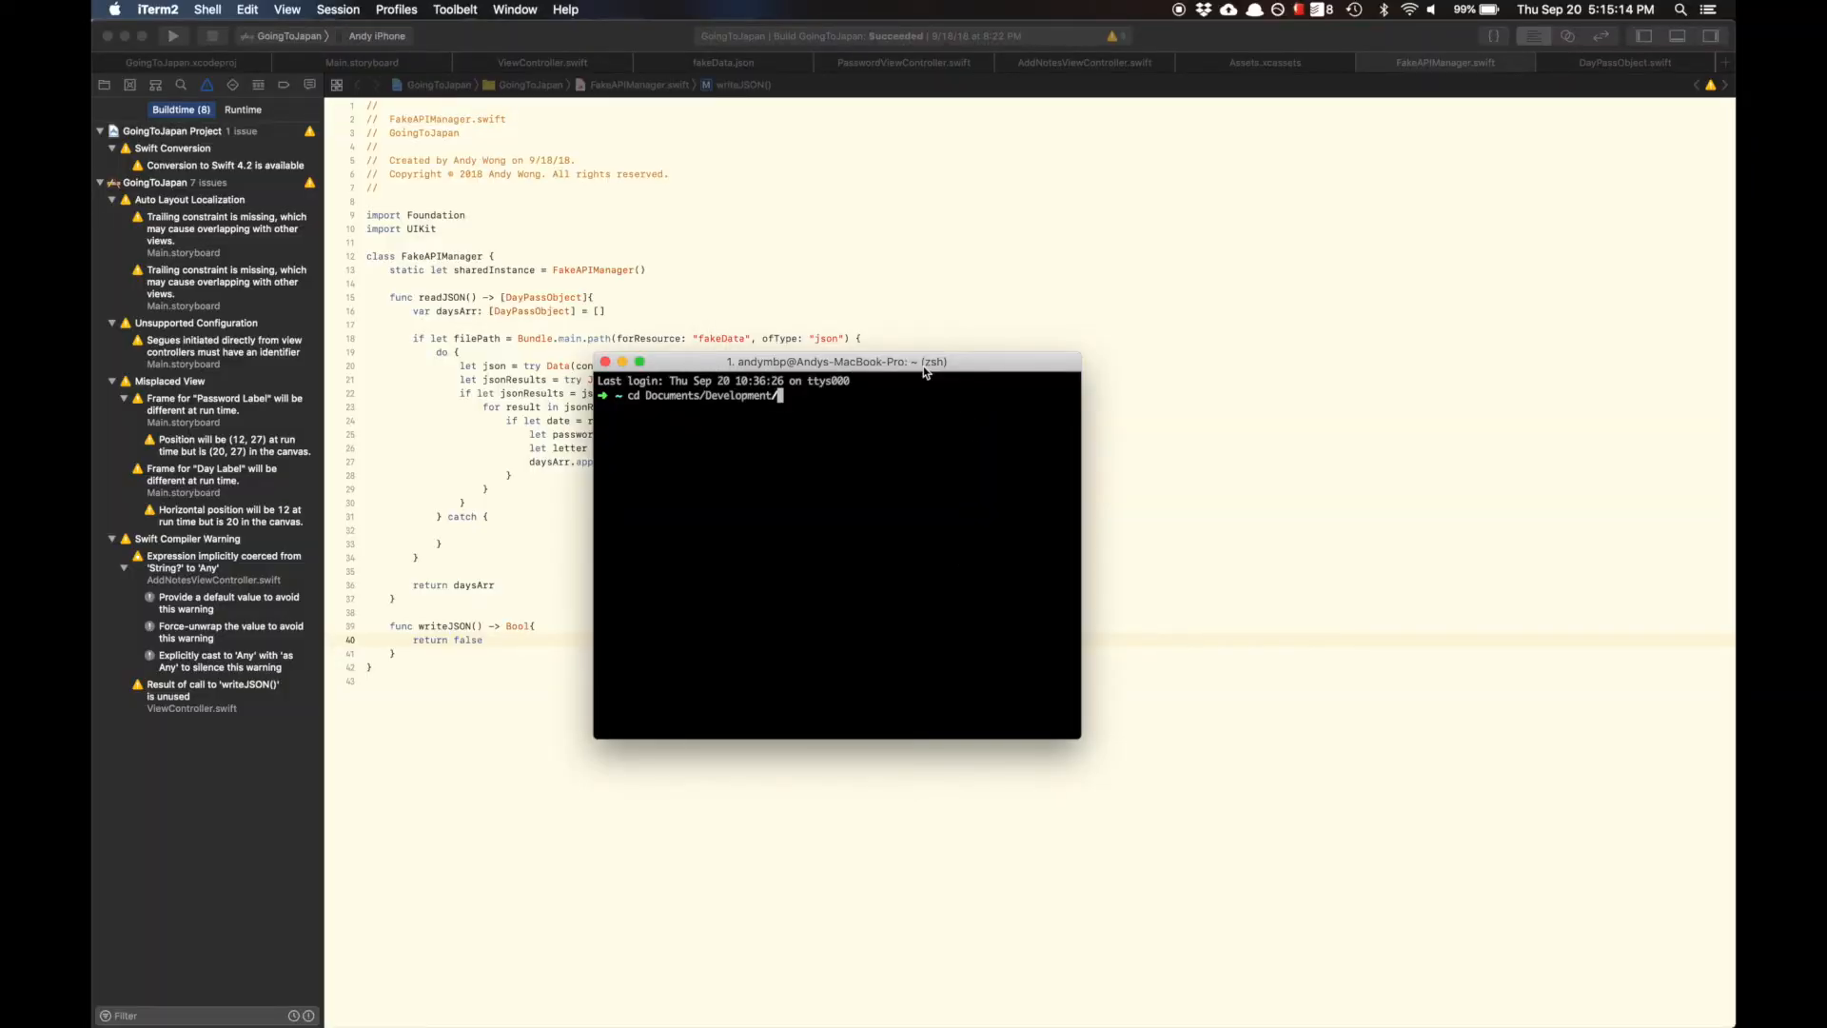
{"action": "key", "text": "Return"}
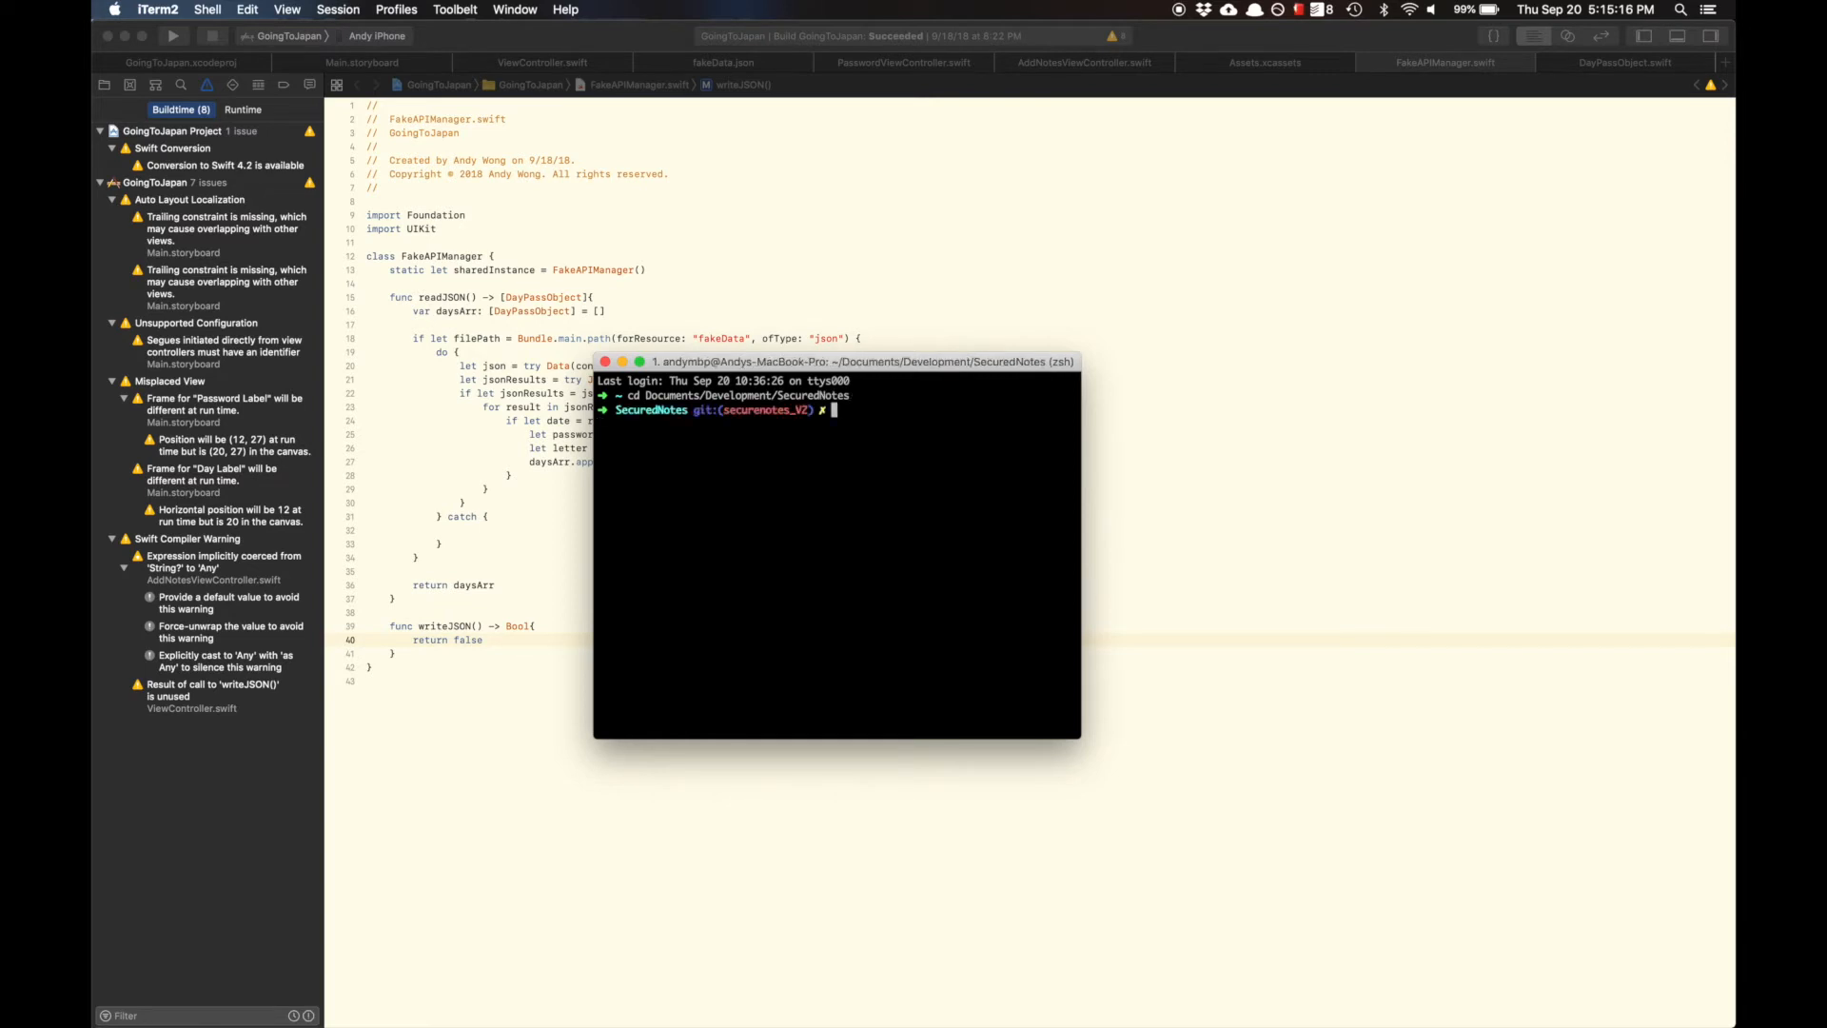
{"action": "type", "text": "git checkout m"}
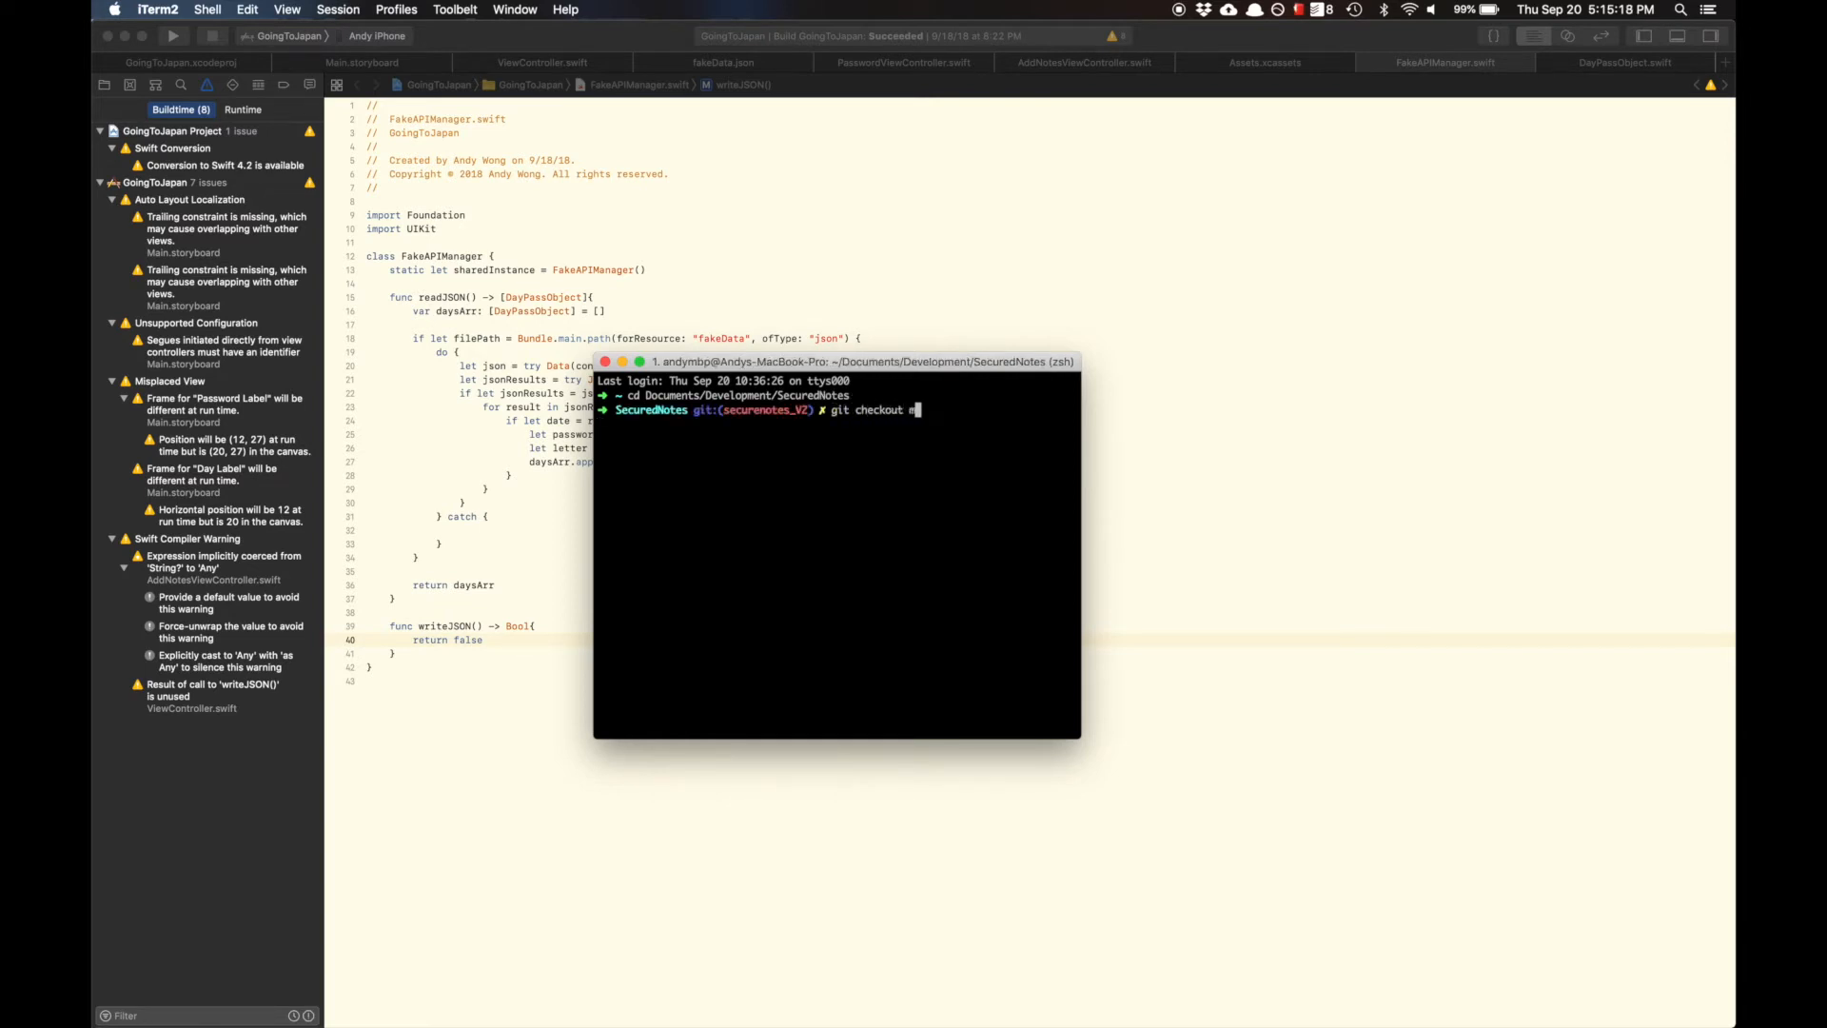